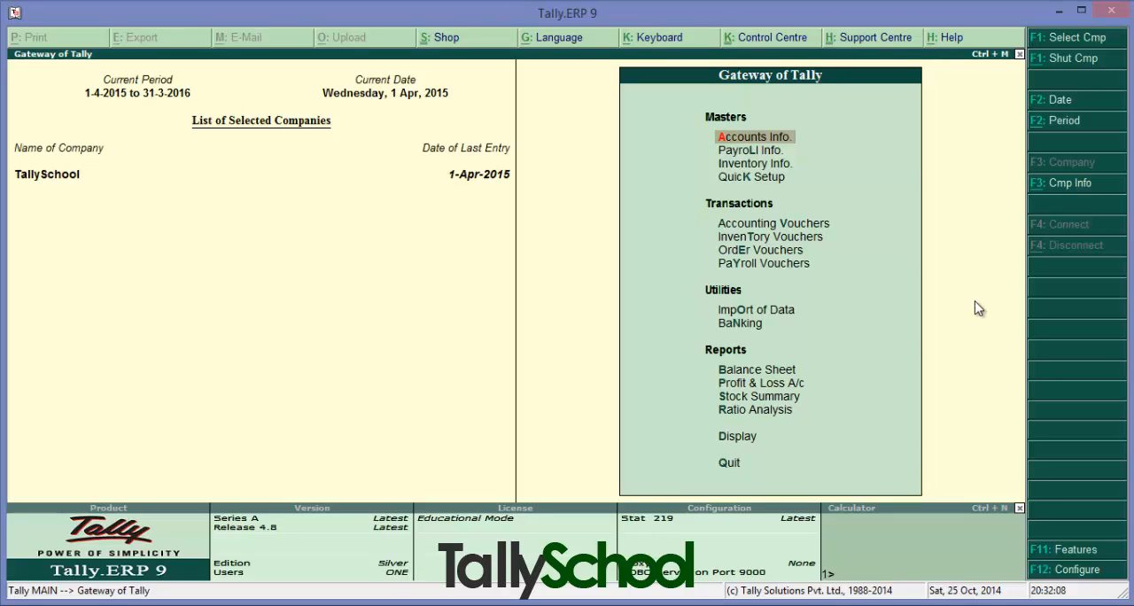
Step: Open TallySchool for alteration from Company Info and enable Use Security Control
left_click(1059, 182)
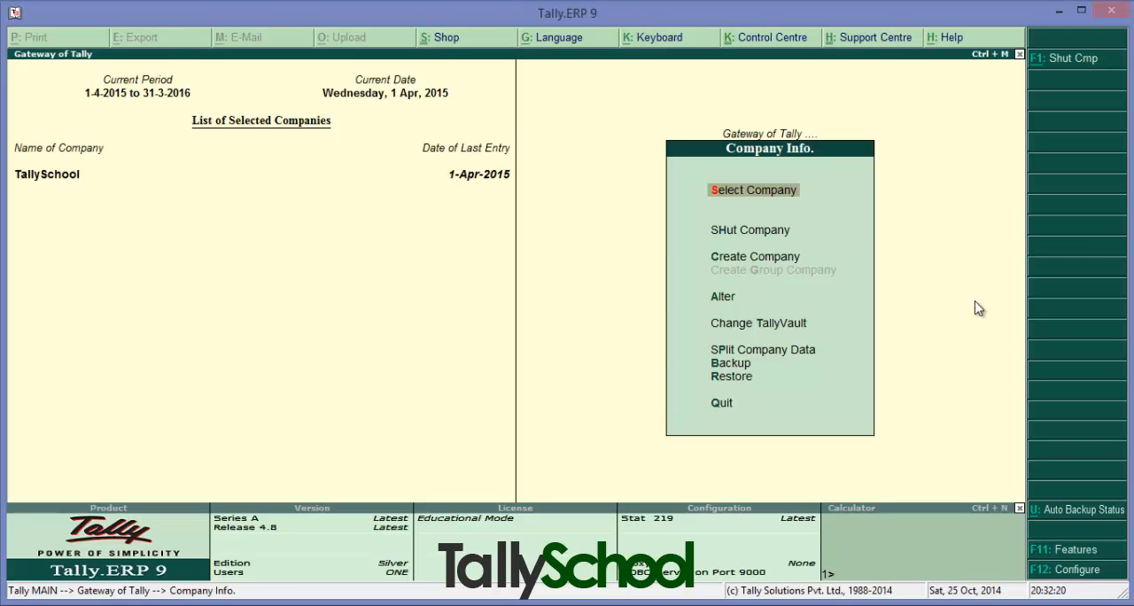
left_click(752, 190)
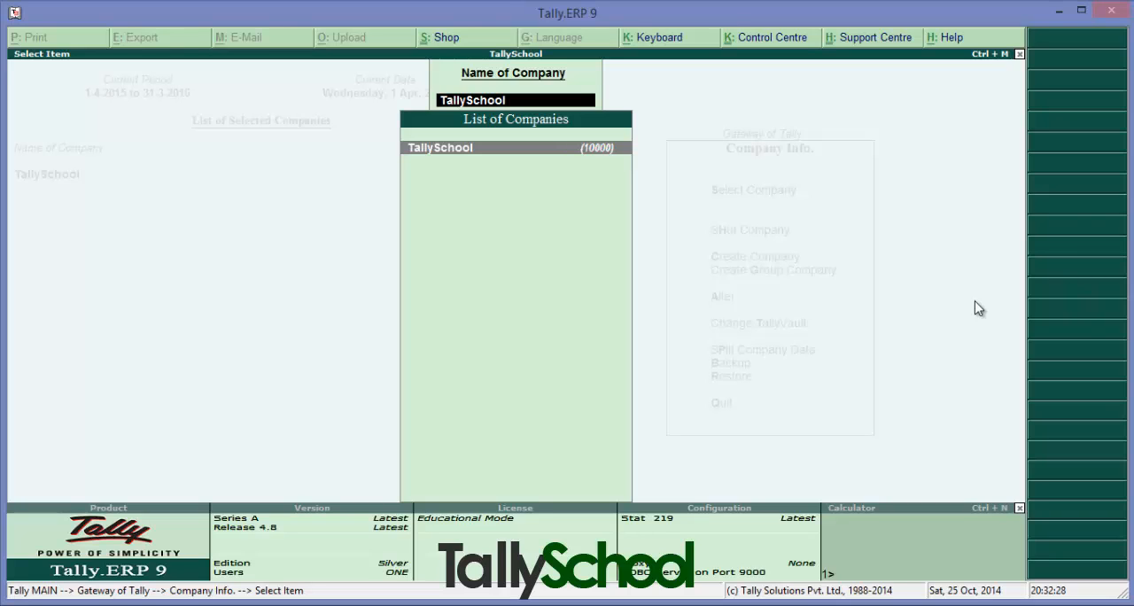
left_click(516, 147)
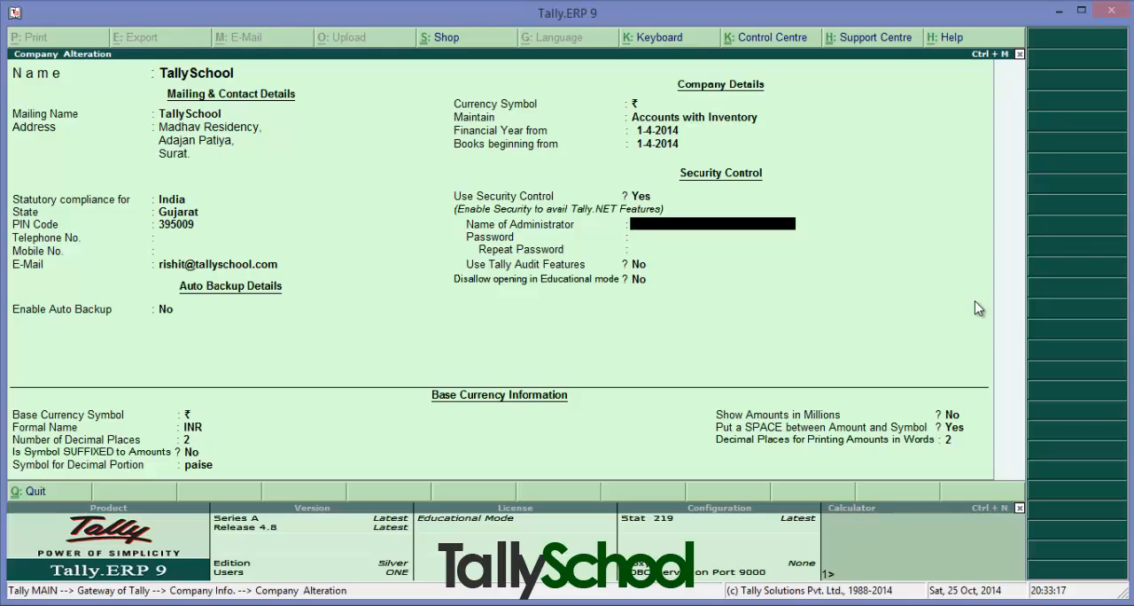
Step: Enter administrator name 'Rishit' with a password and its repeat for TallySchool
type("Rish")
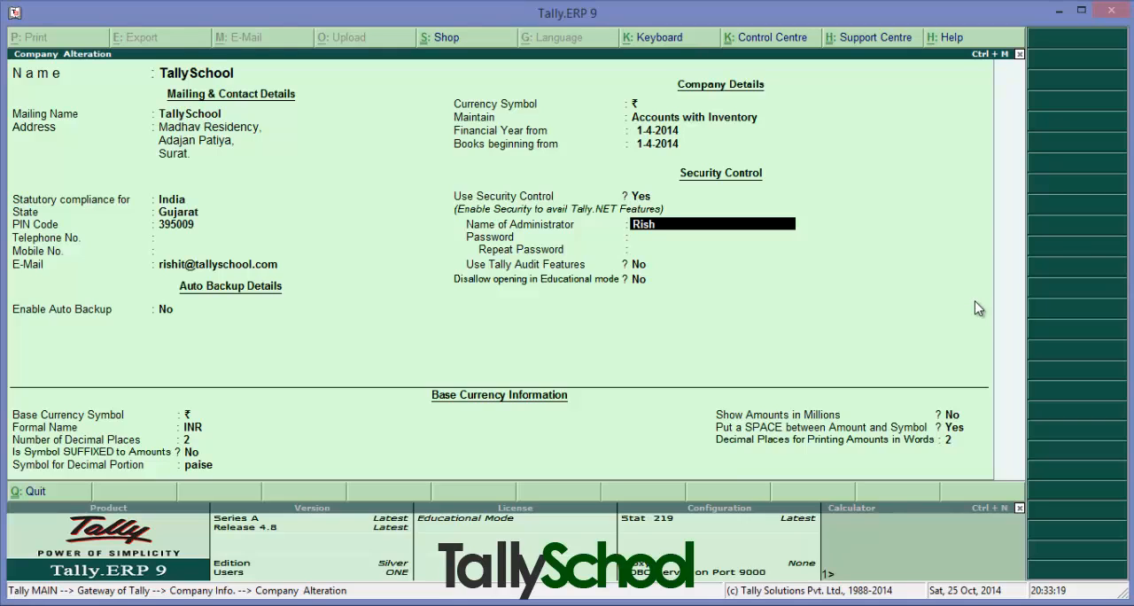
type("it")
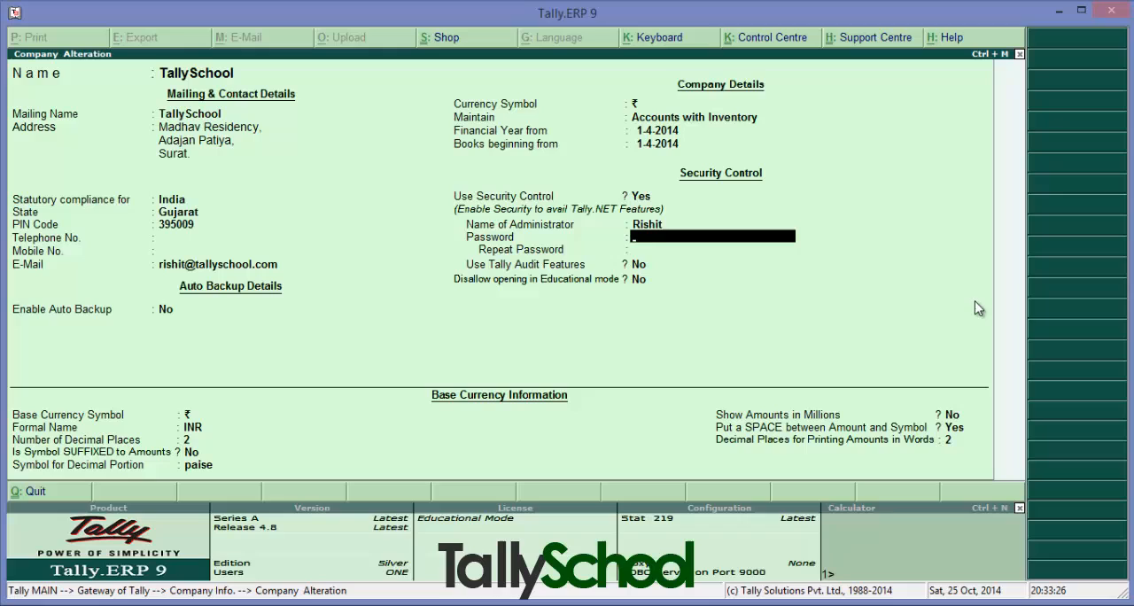
type("**")
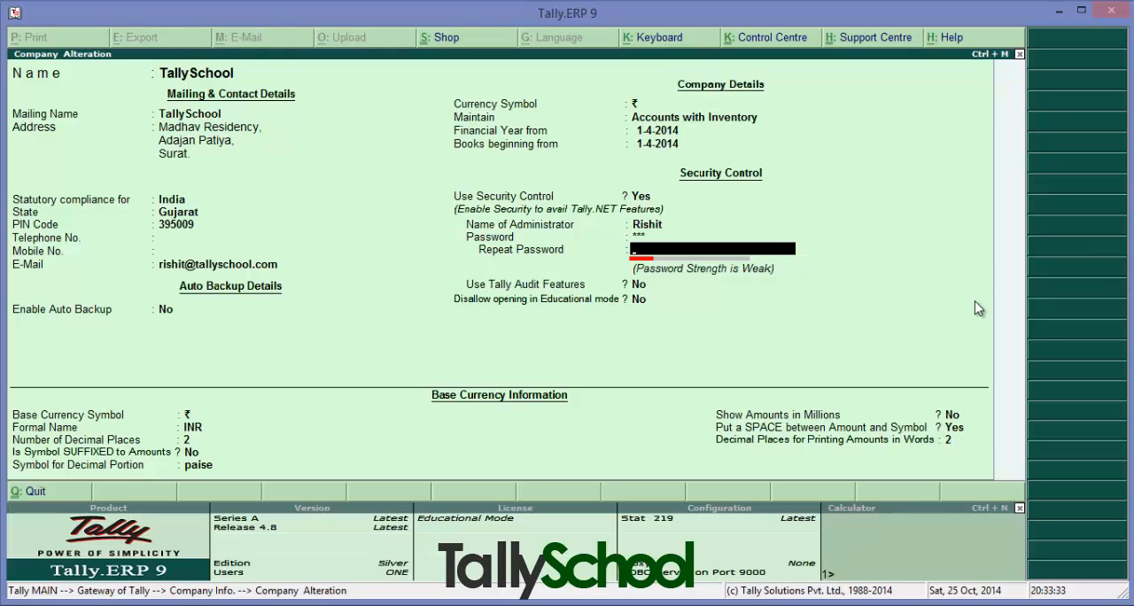
type("**")
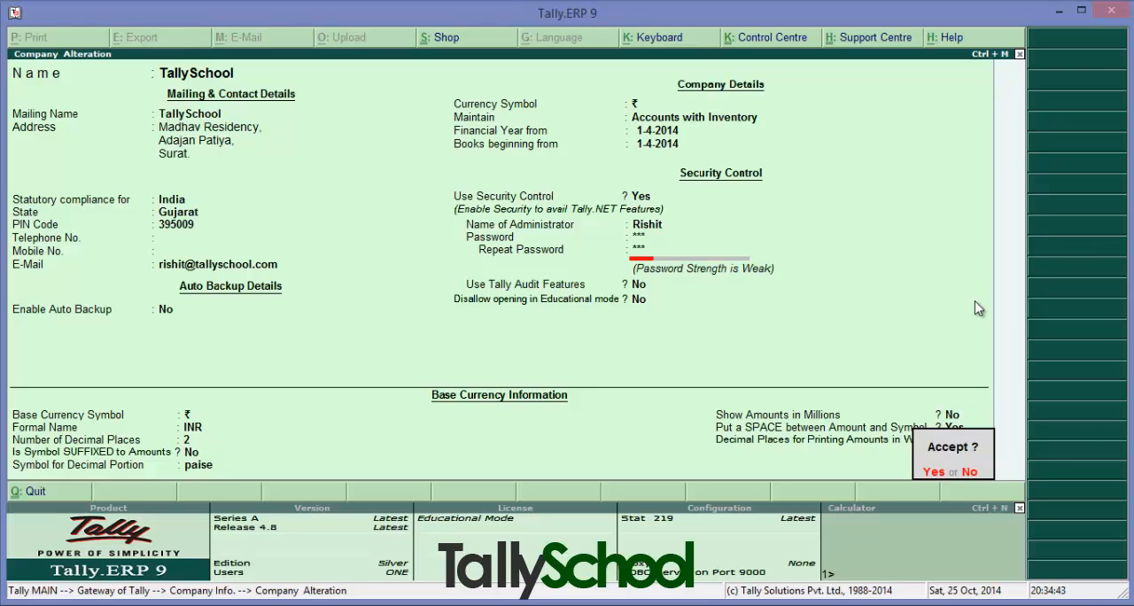
Step: Accept the security alteration, reload TallySchool and log in as administrator 'Rishi'
left_click(932, 471)
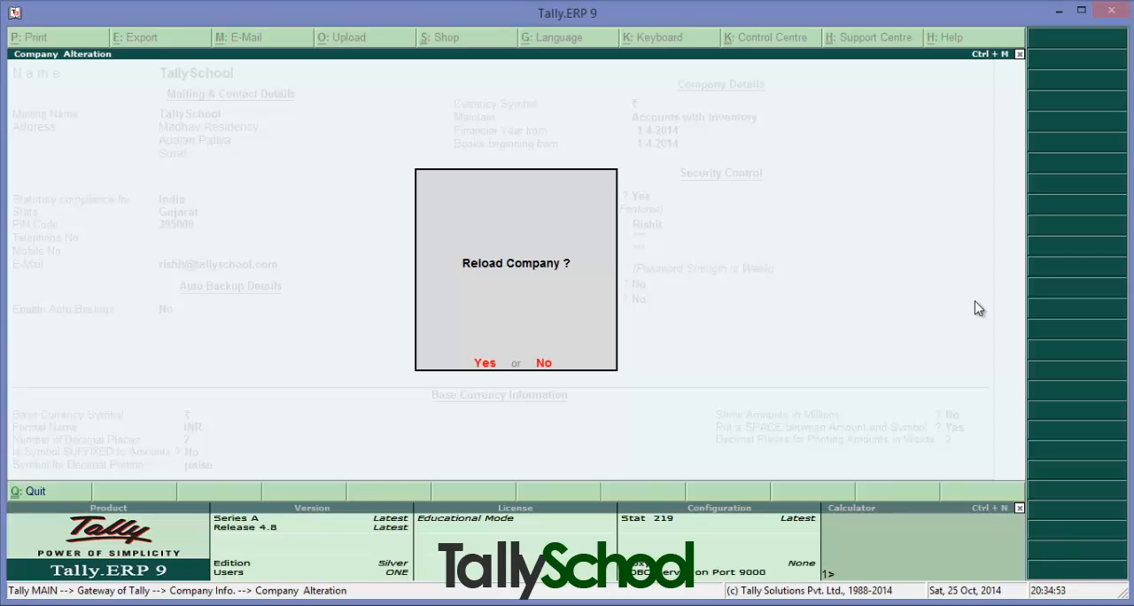
left_click(485, 361)
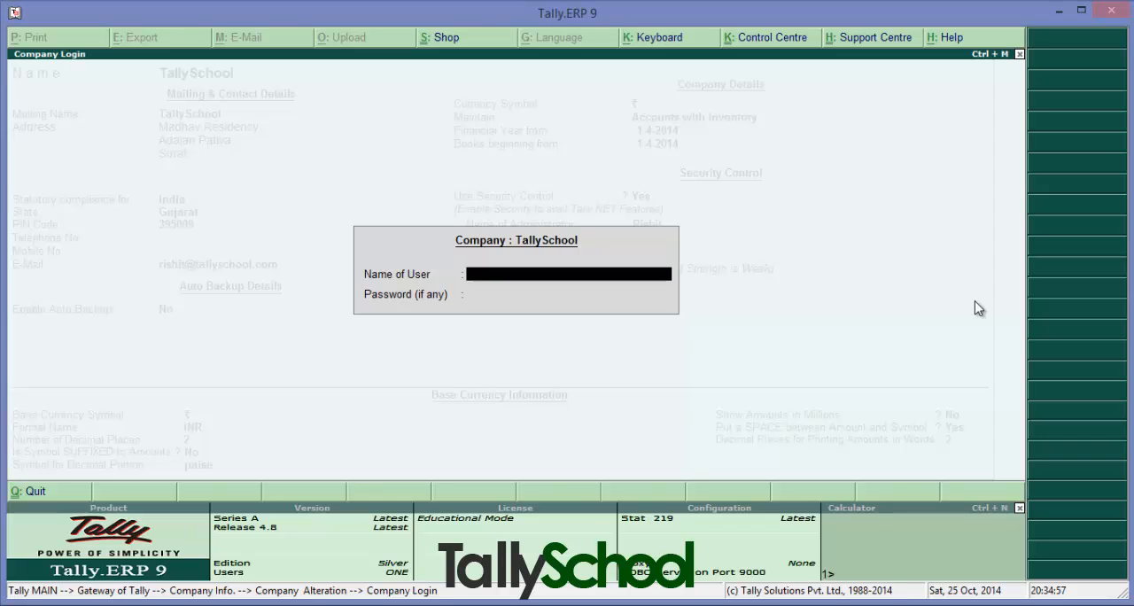
type("R")
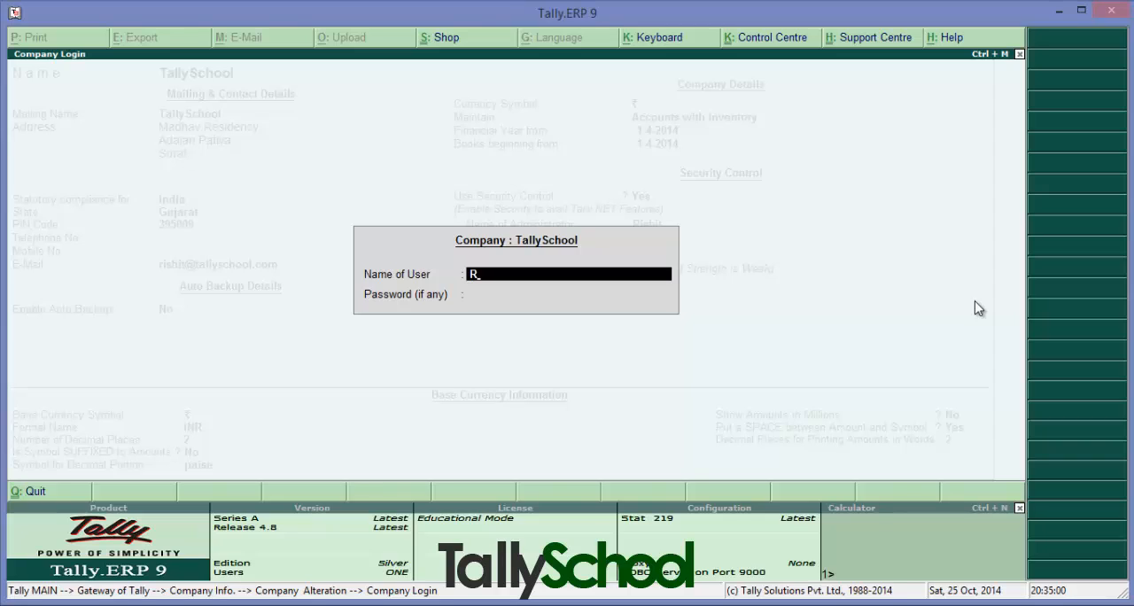
type("ishit")
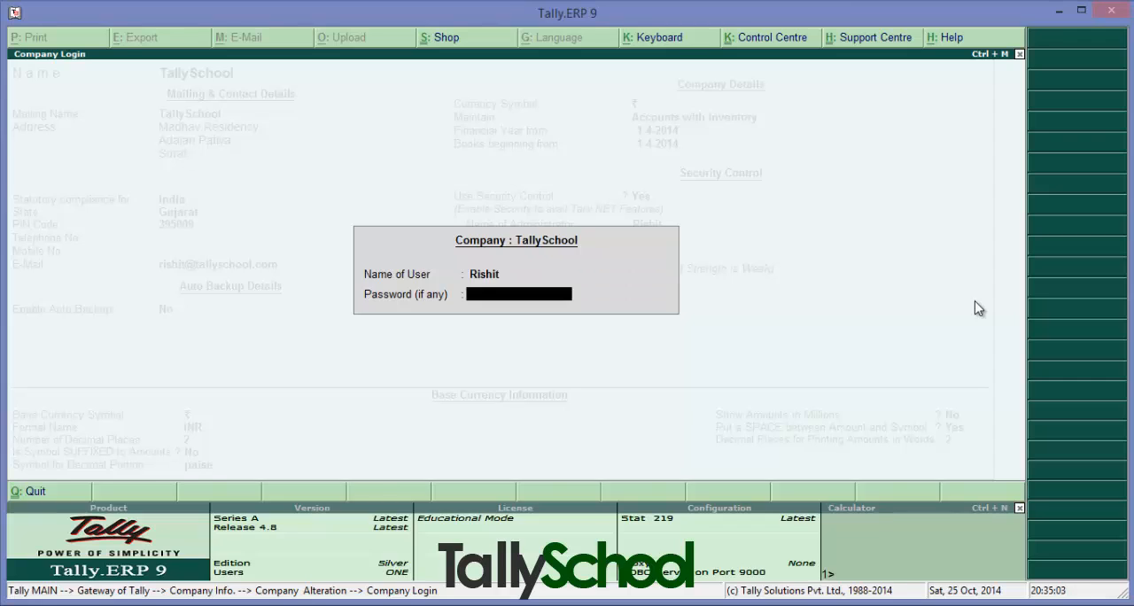
type("**")
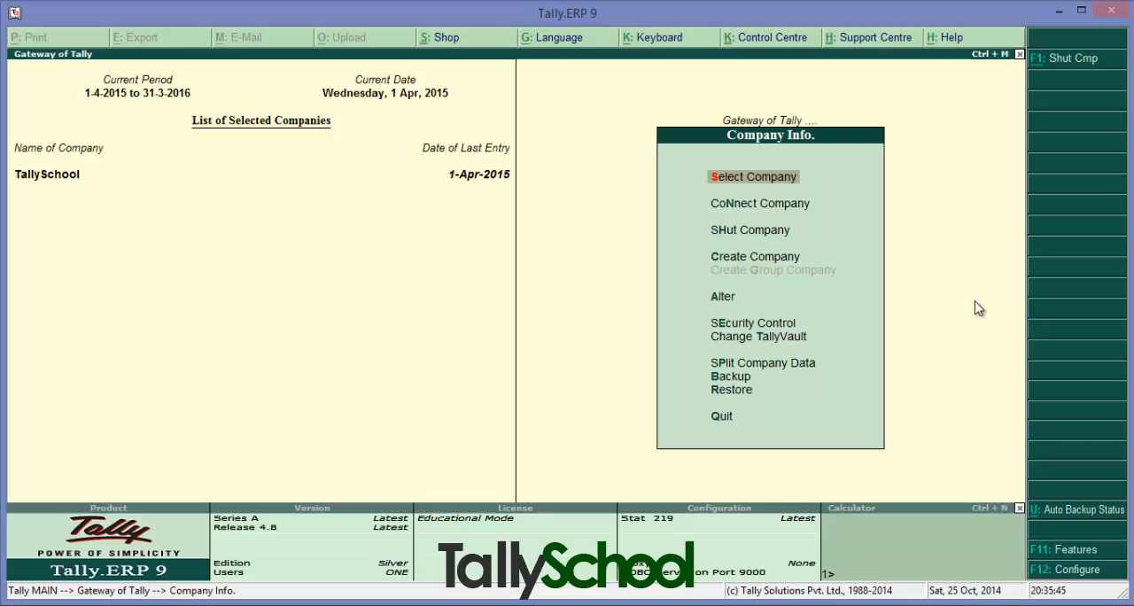
Step: Add a Data Entry user 'Accountant' with a password under Users and Passwords
left_click(751, 323)
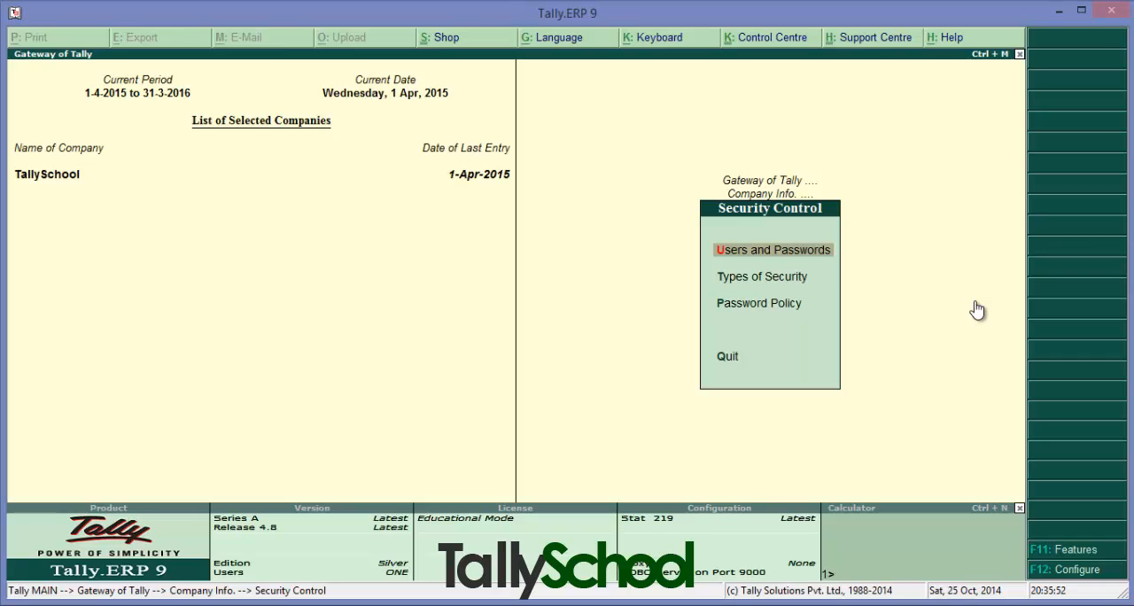
left_click(770, 248)
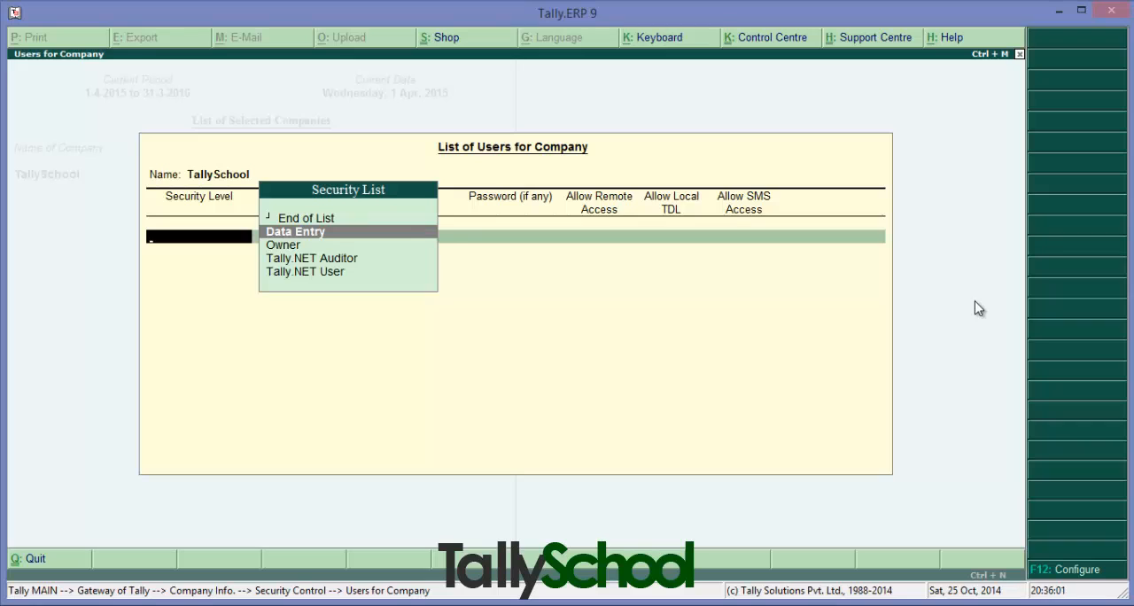
left_click(294, 230)
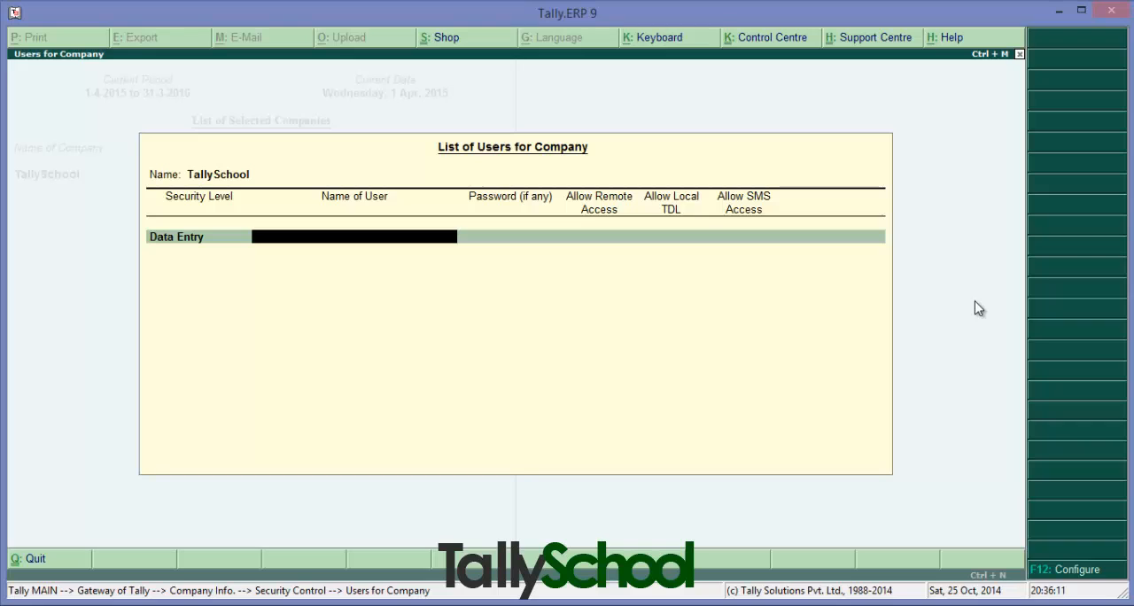
type("Acc")
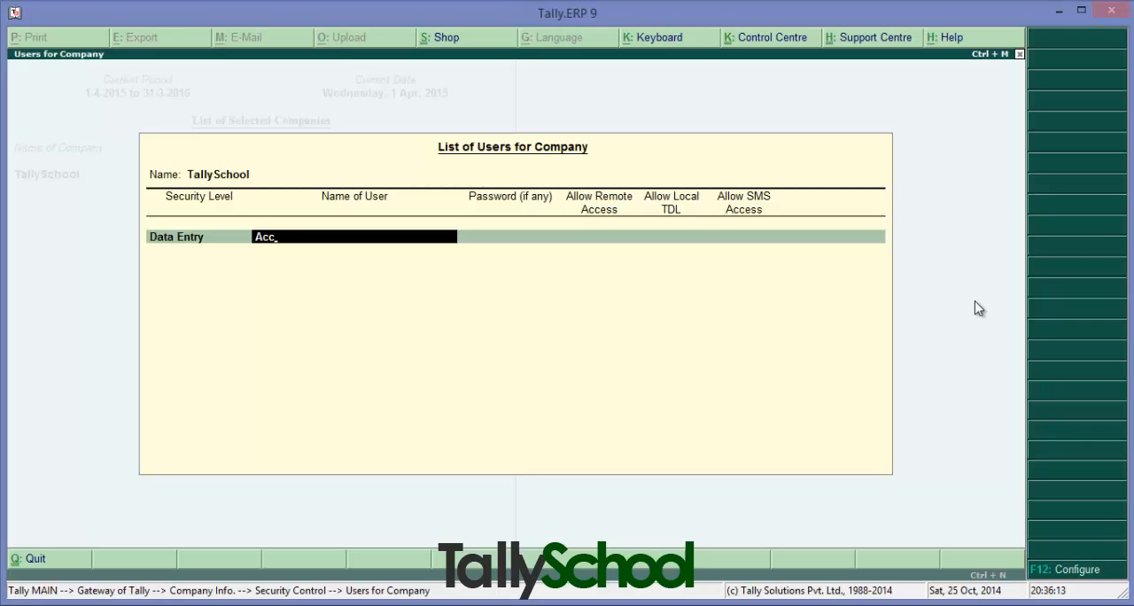
type("ount")
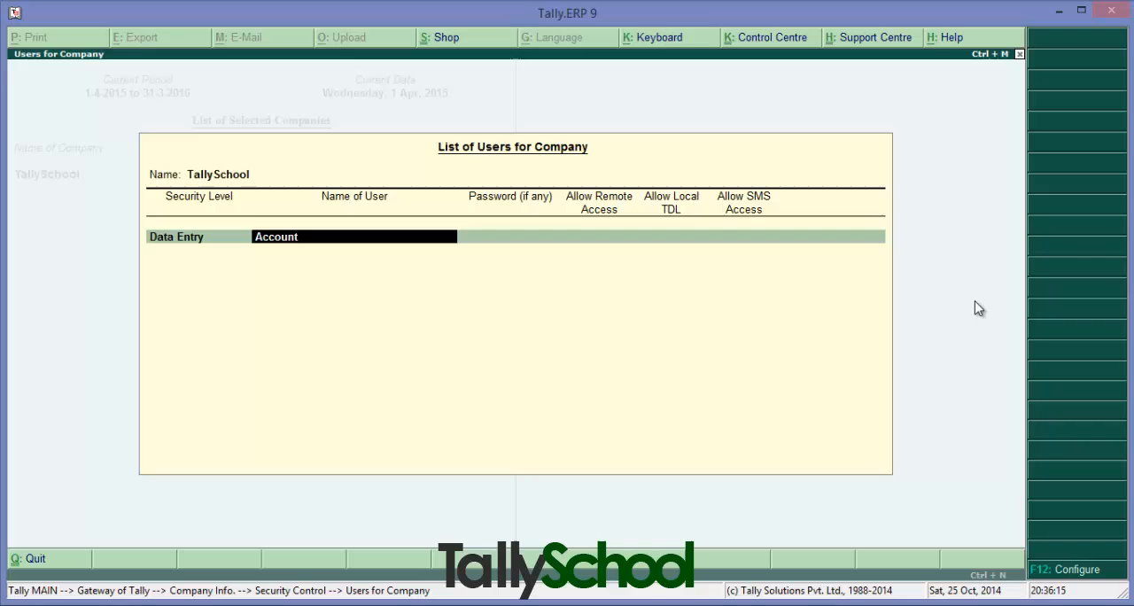
type("ant")
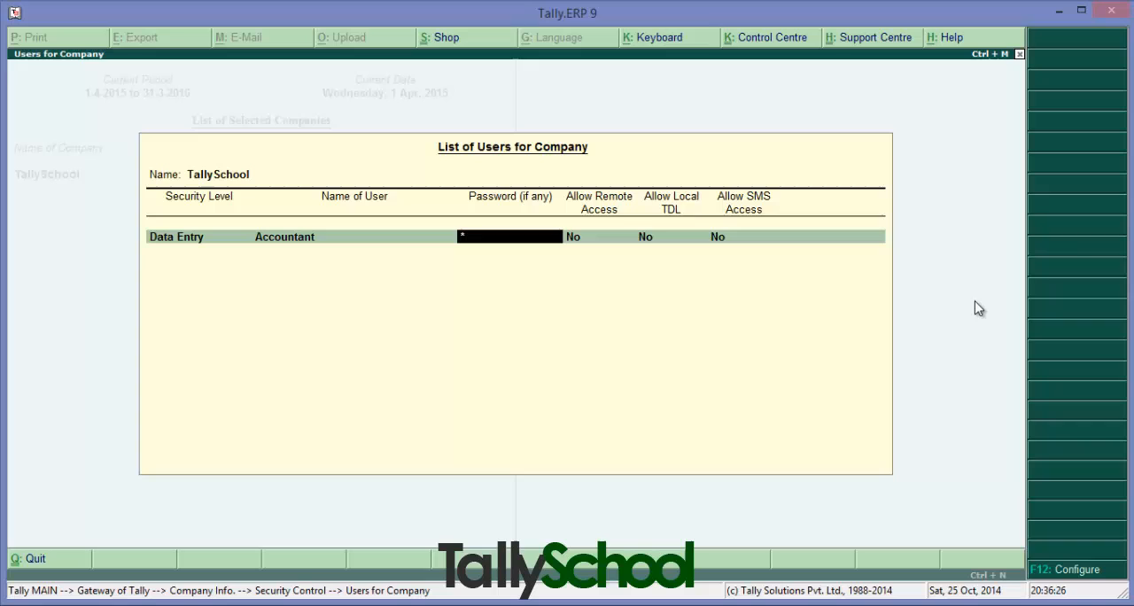
type("**")
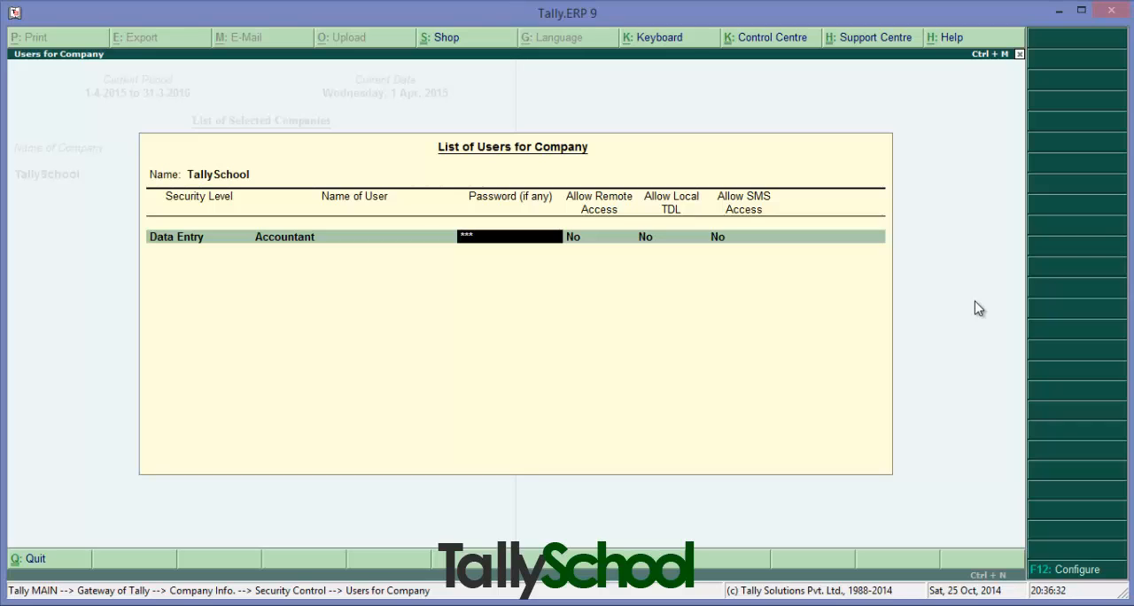
left_click(199, 235)
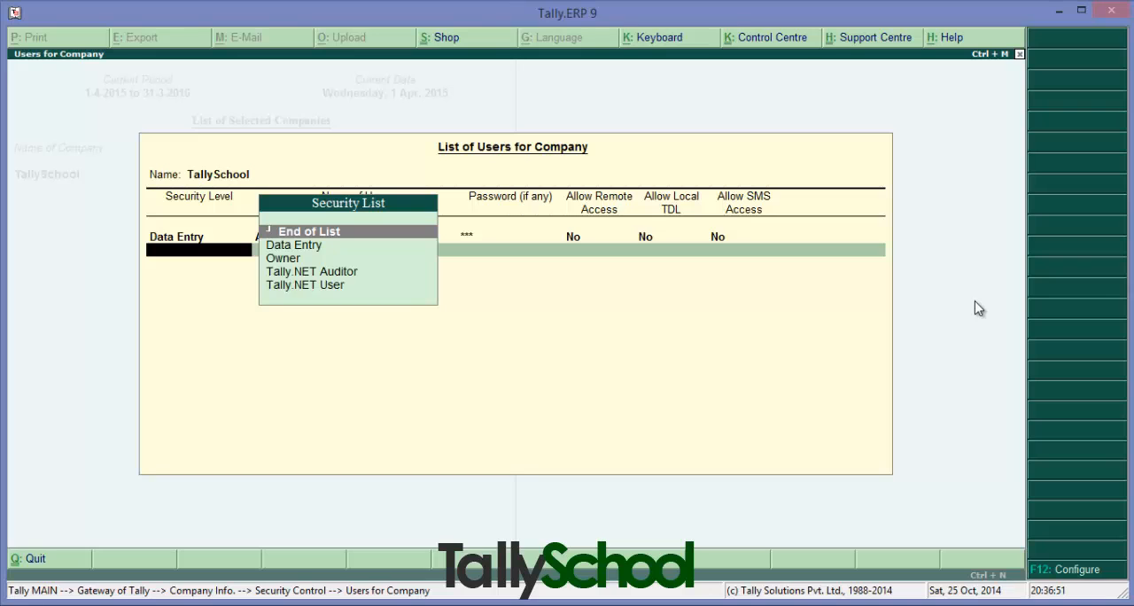
Step: Save the user list and shut TallySchool, returning to the gateway
key("Escape")
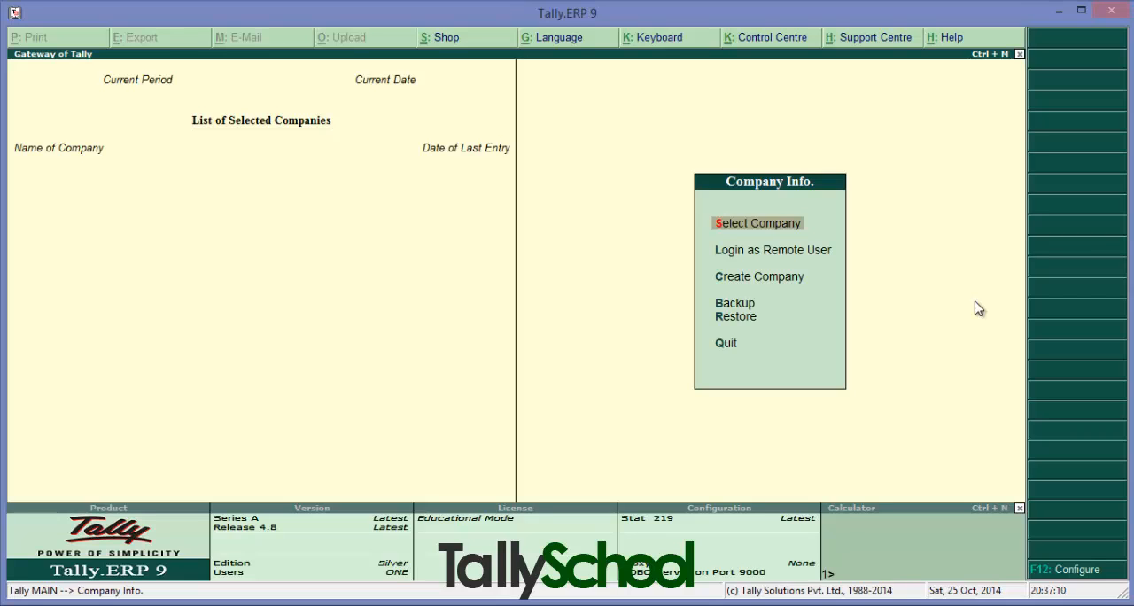
Step: Reopen TallySchool logged in as 'Accountant' and reach a payment voucher entry
left_click(758, 223)
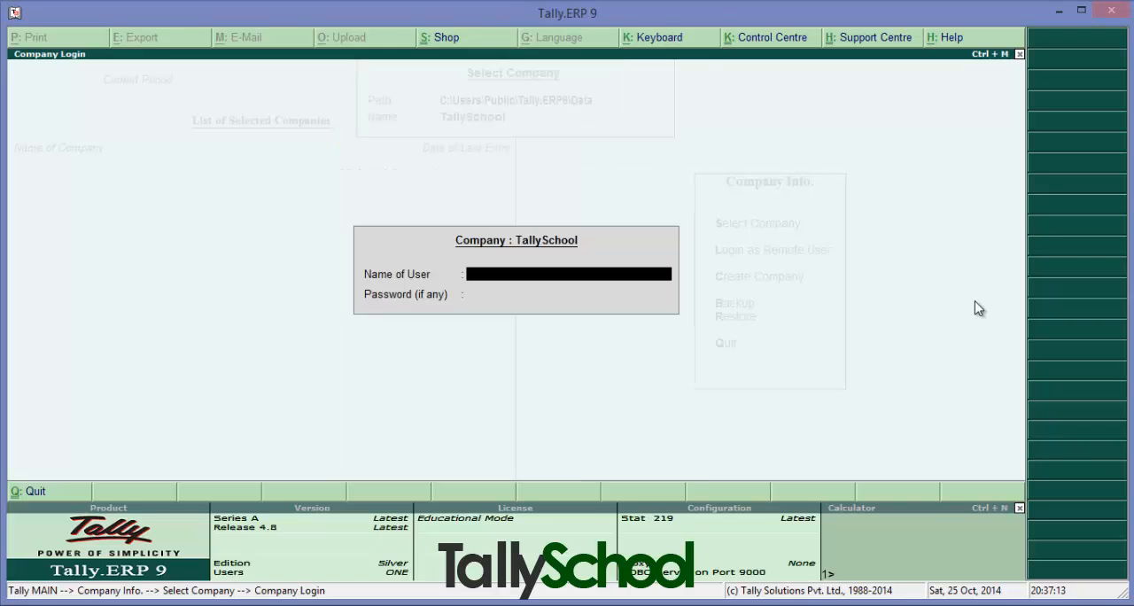
type("Acc")
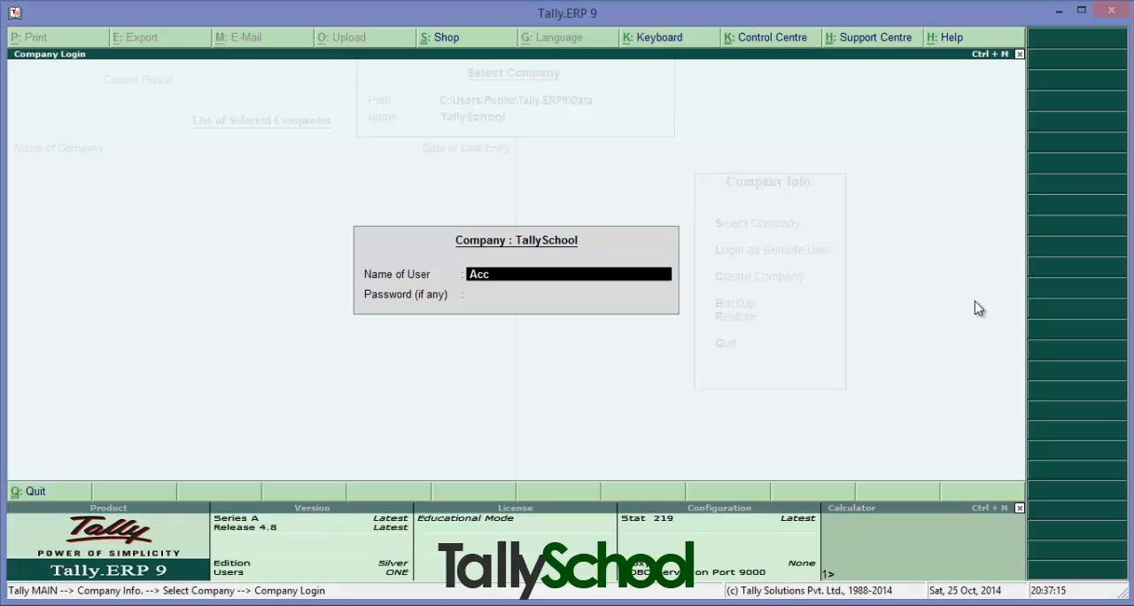
type("oun")
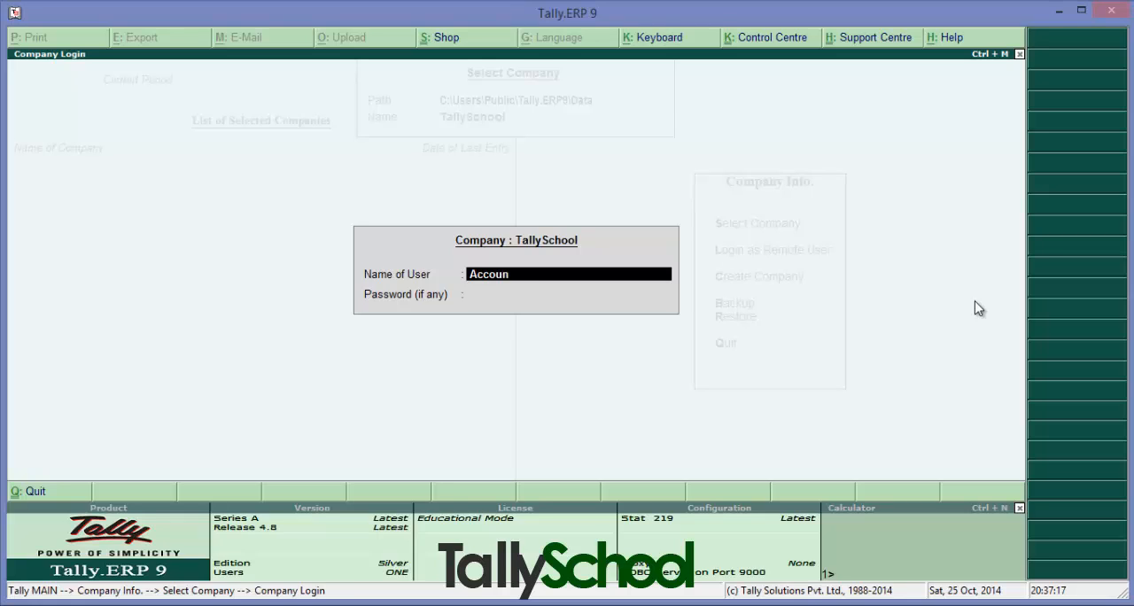
type("tant")
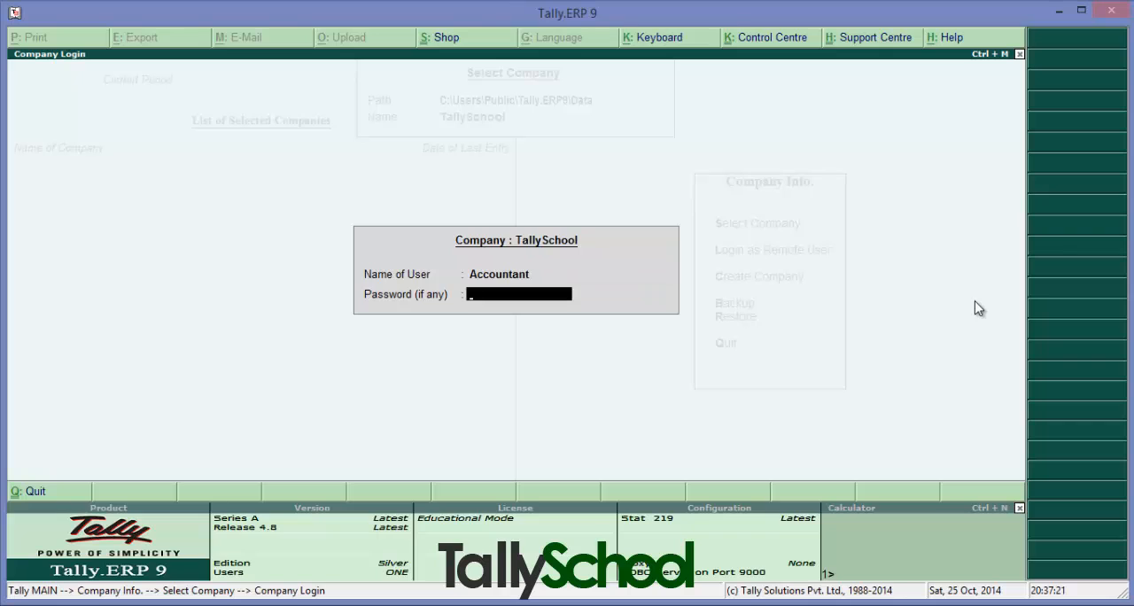
type("***")
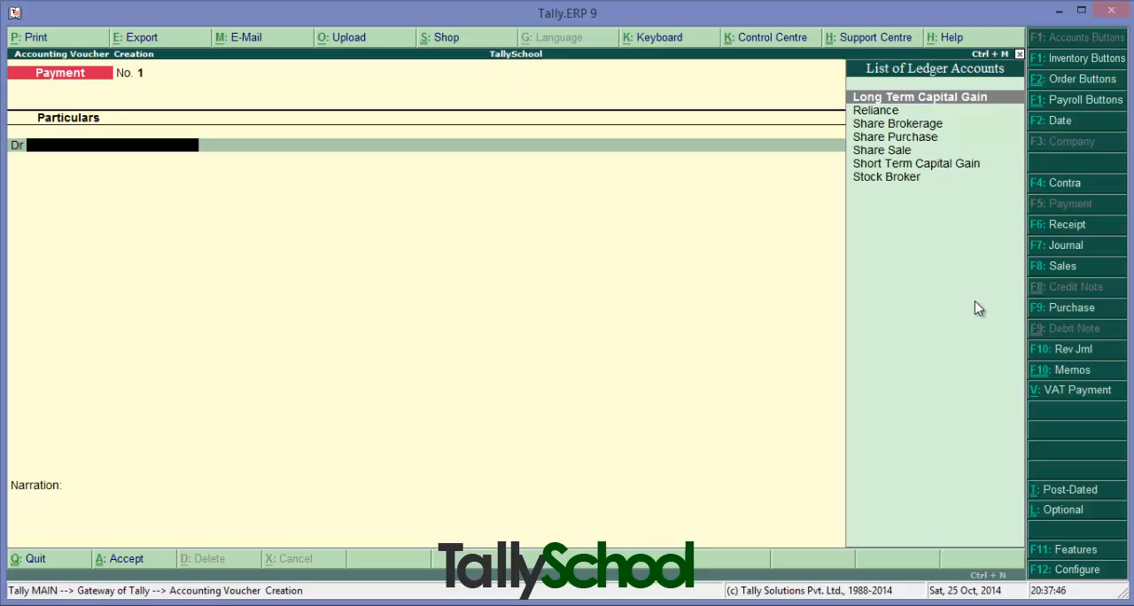
Step: Quit the payment voucher to show the Accountant's restricted Gateway of Tally menu
left_click(32, 558)
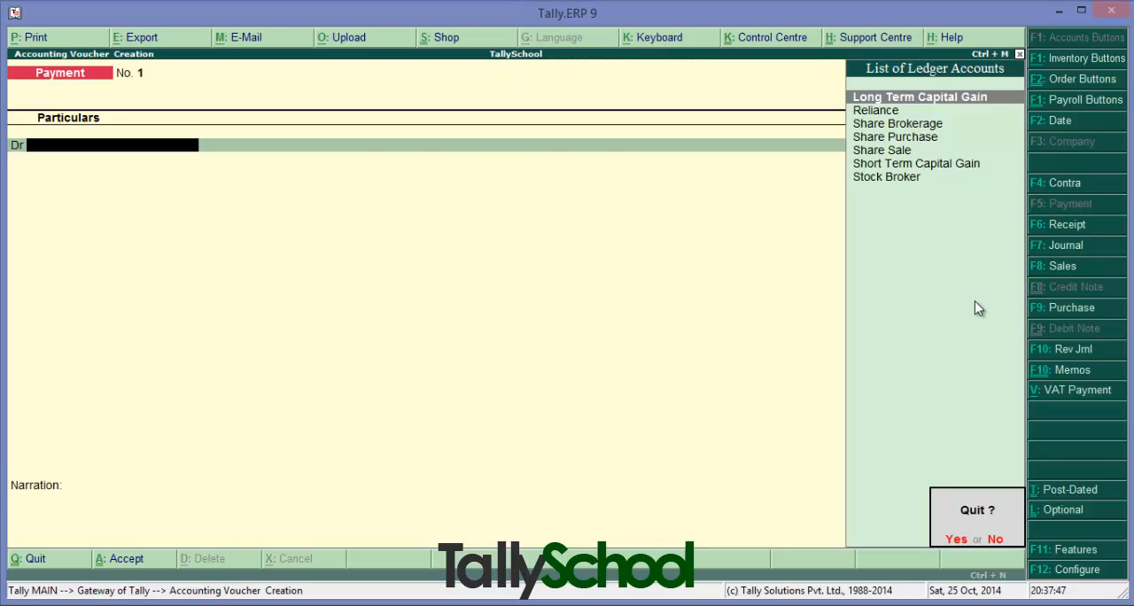
left_click(957, 538)
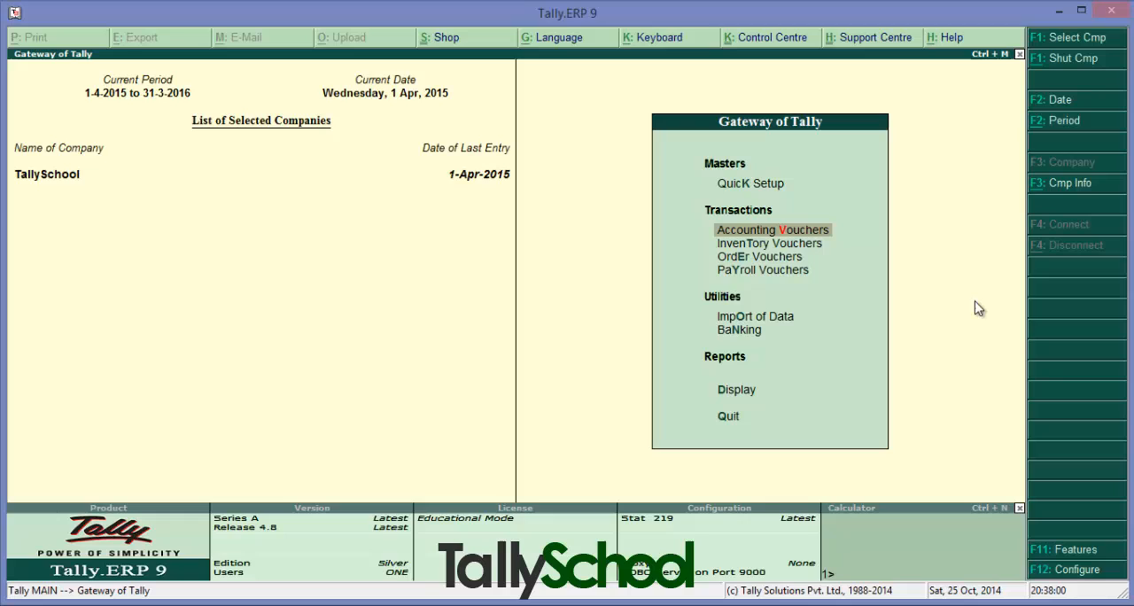
mouse_move(987, 308)
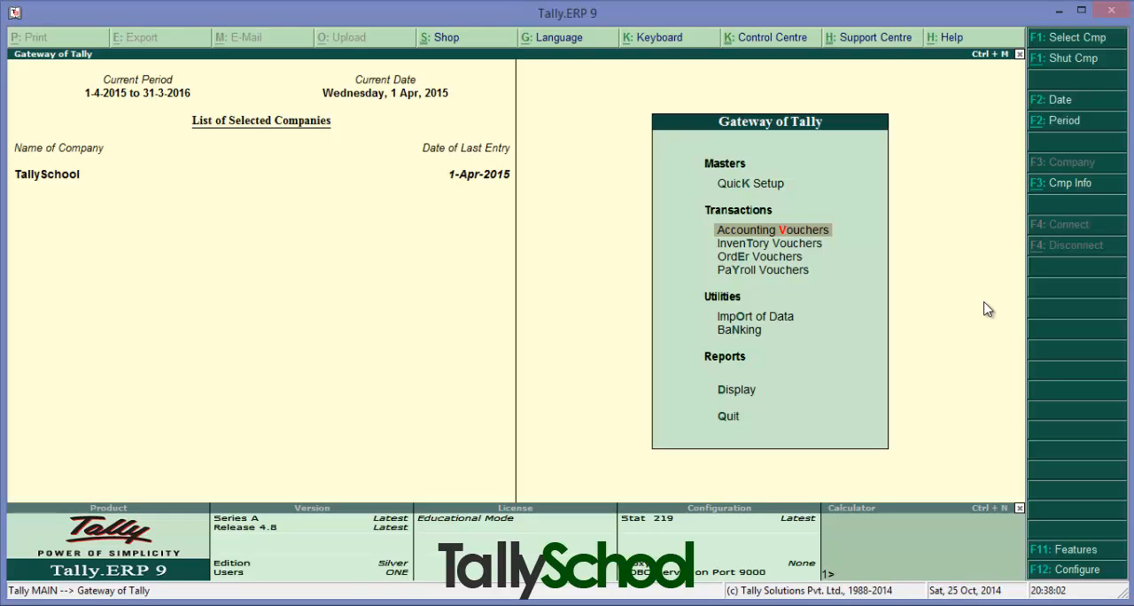